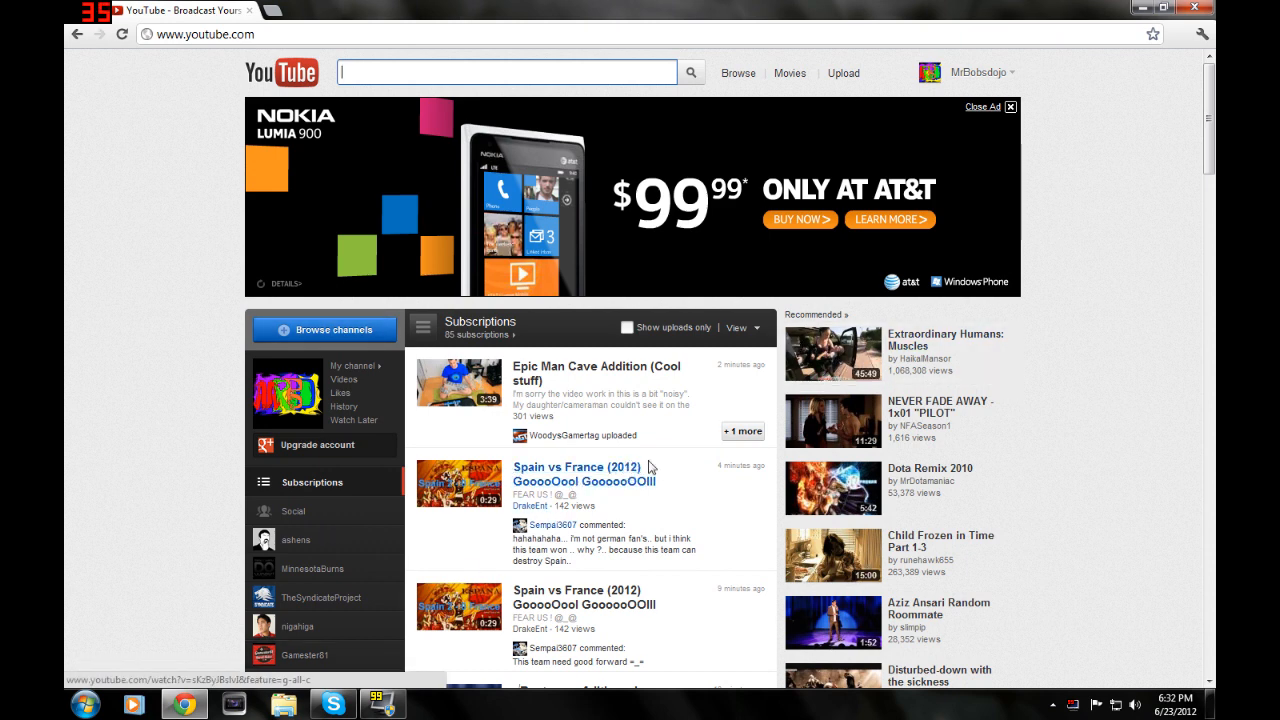
mouse_move(563, 435)
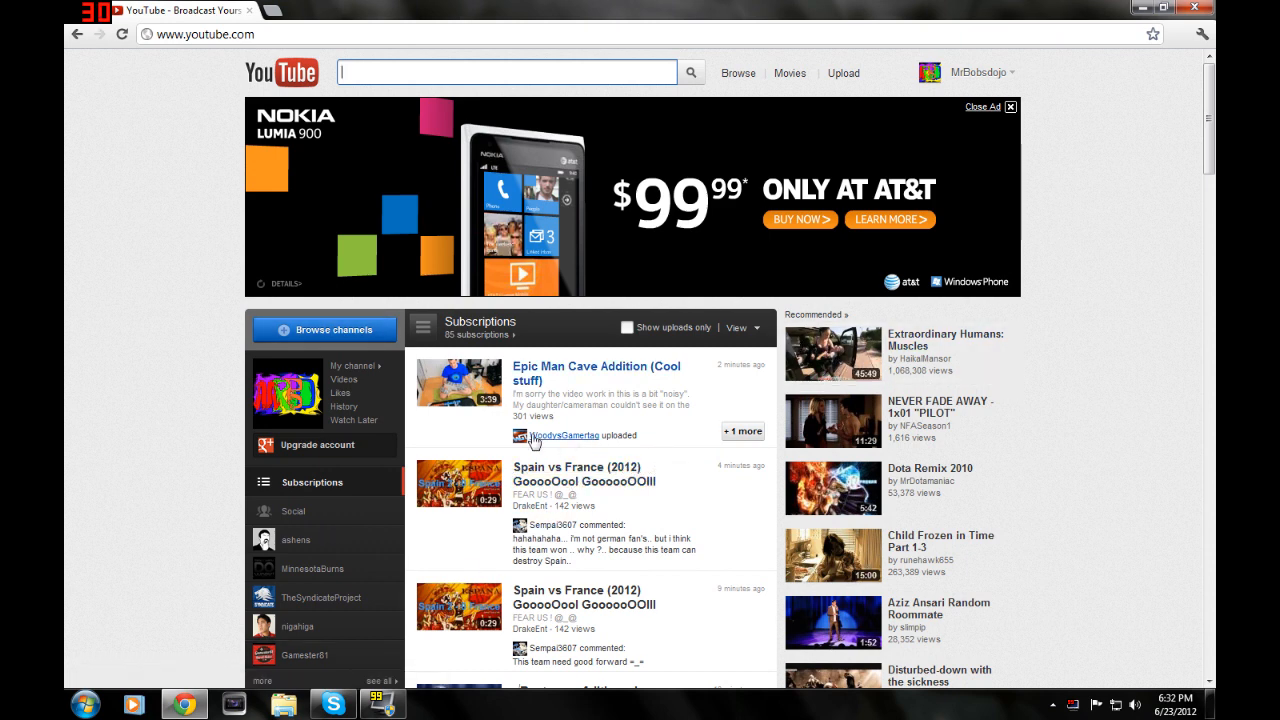
mouse_move(563, 449)
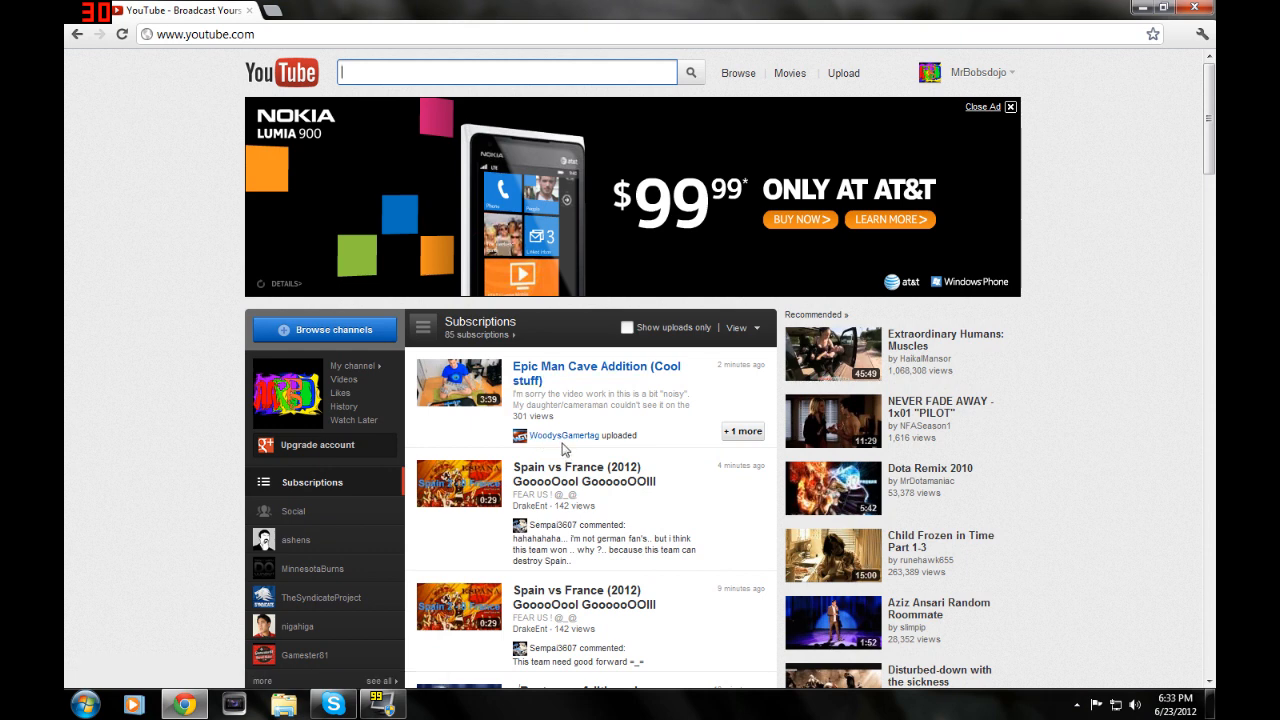
Step: Open WoodysGamertag's channel from the Epic Man Cave Addition upload in Subscriptions
left_click(560, 435)
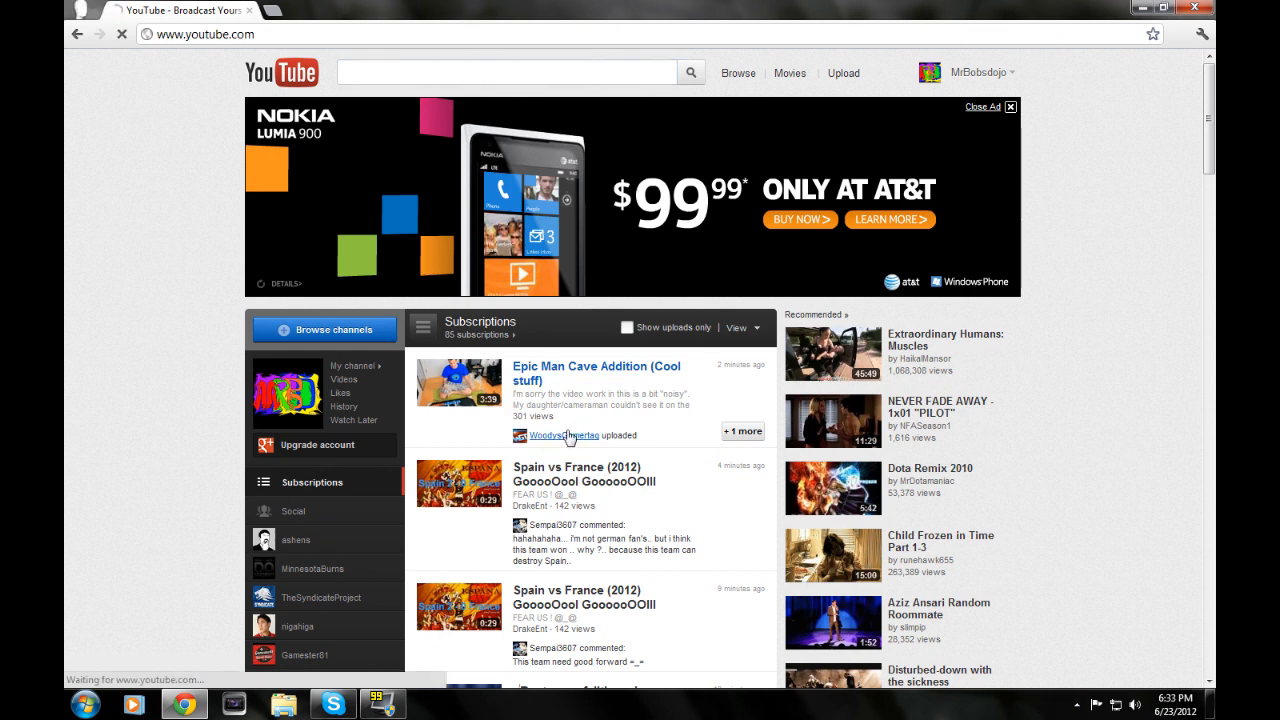
Step: Scroll through WoodysGamertag's Featured tab and uploaded videos, then back up
left_click(567, 435)
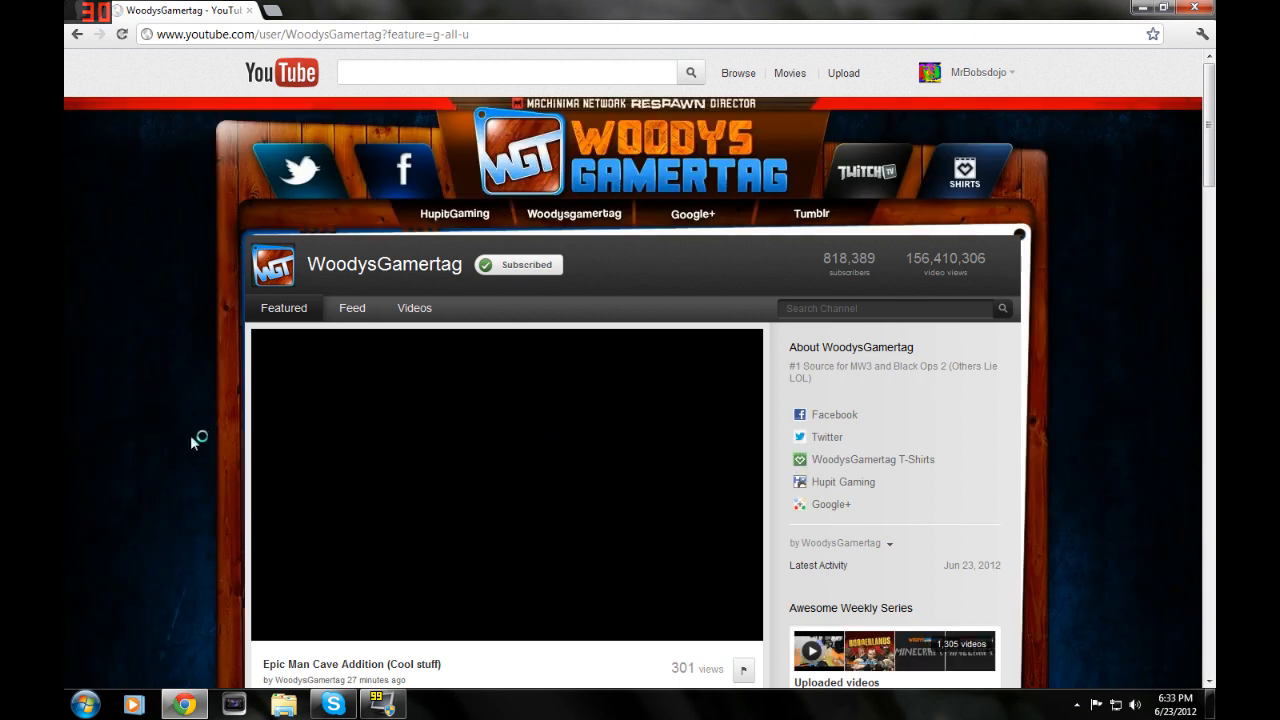
scroll("down", 3)
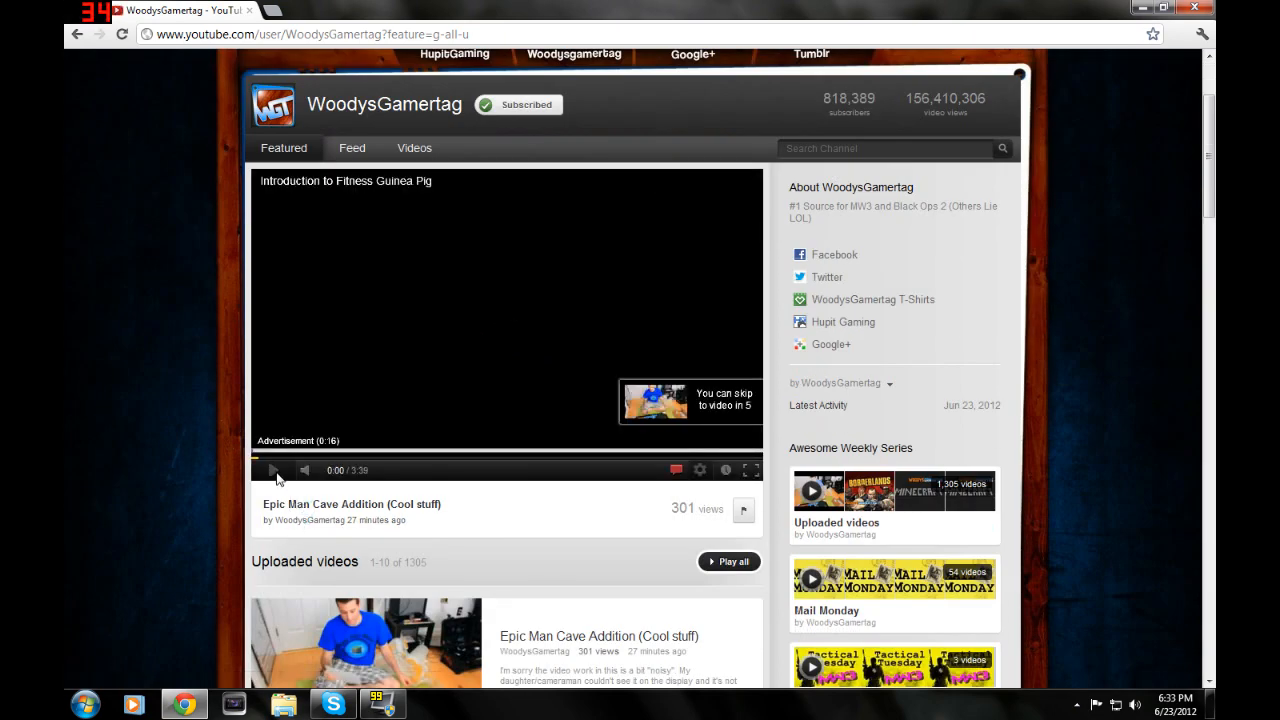
scroll("down", 3)
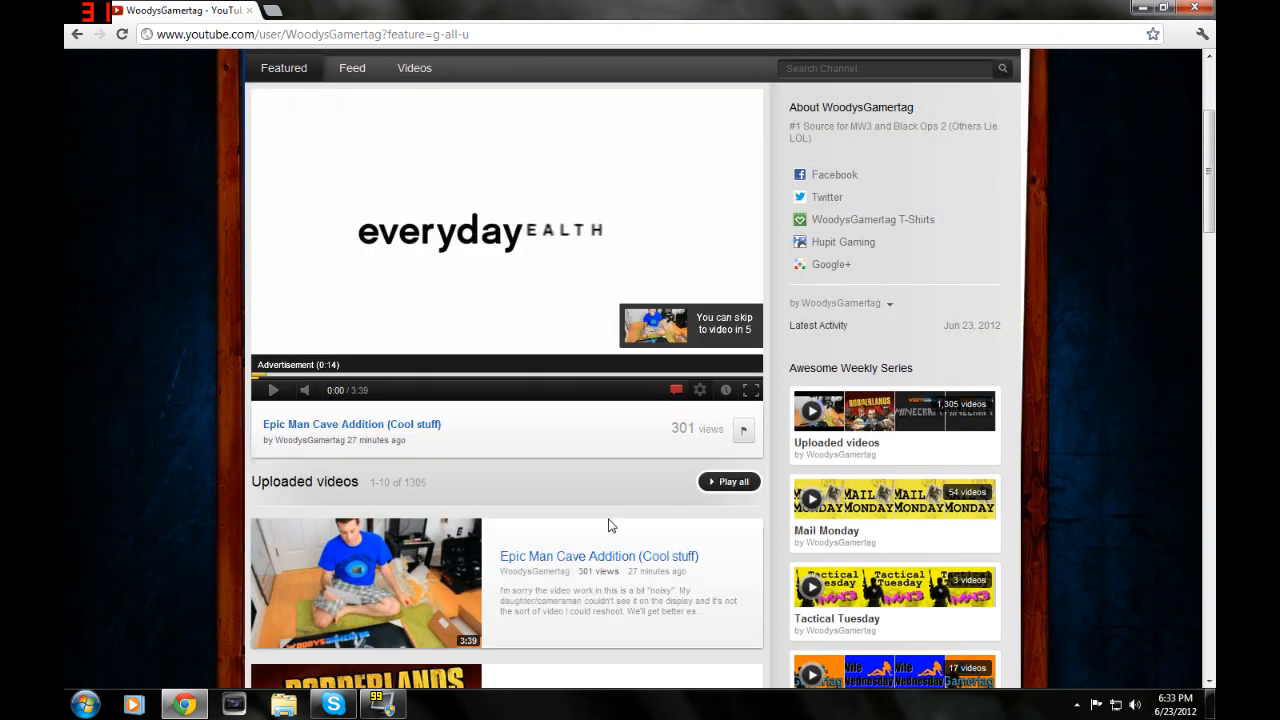
scroll("up", 3)
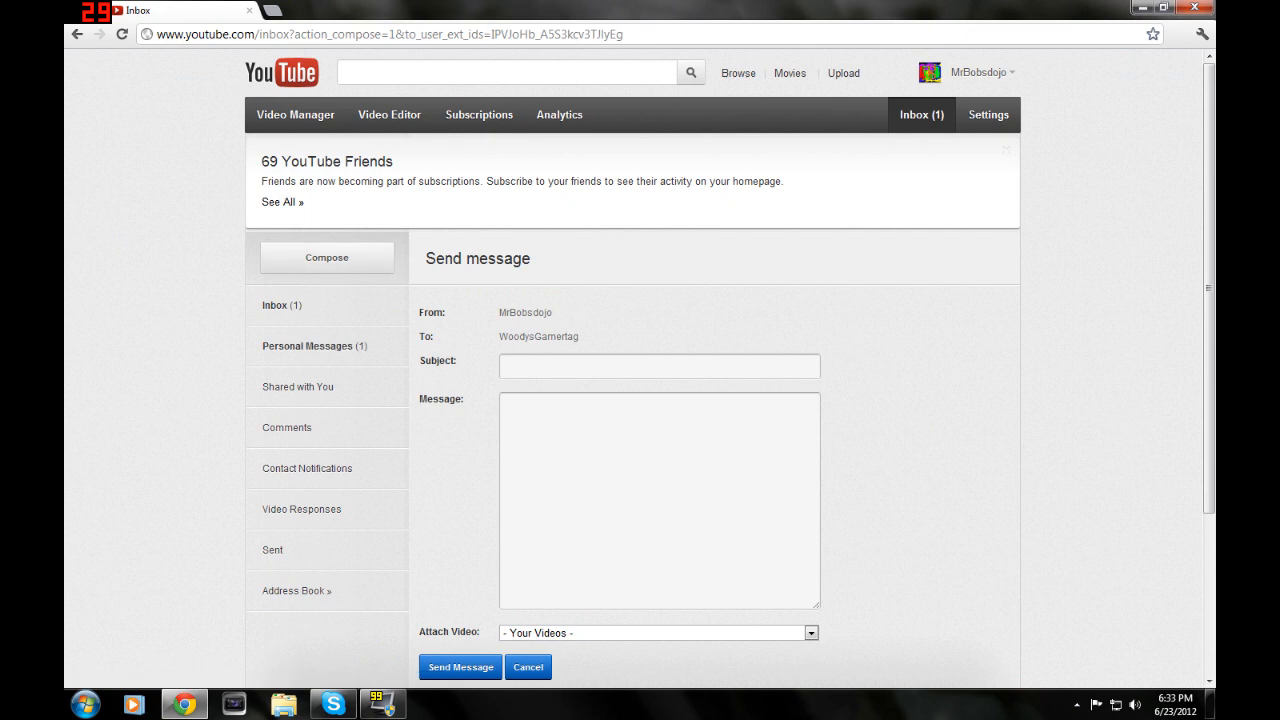
Step: Fill the WoodysGamertag message with placeholder text 'dsaf' and dismiss the editing menu
type("dsaf")
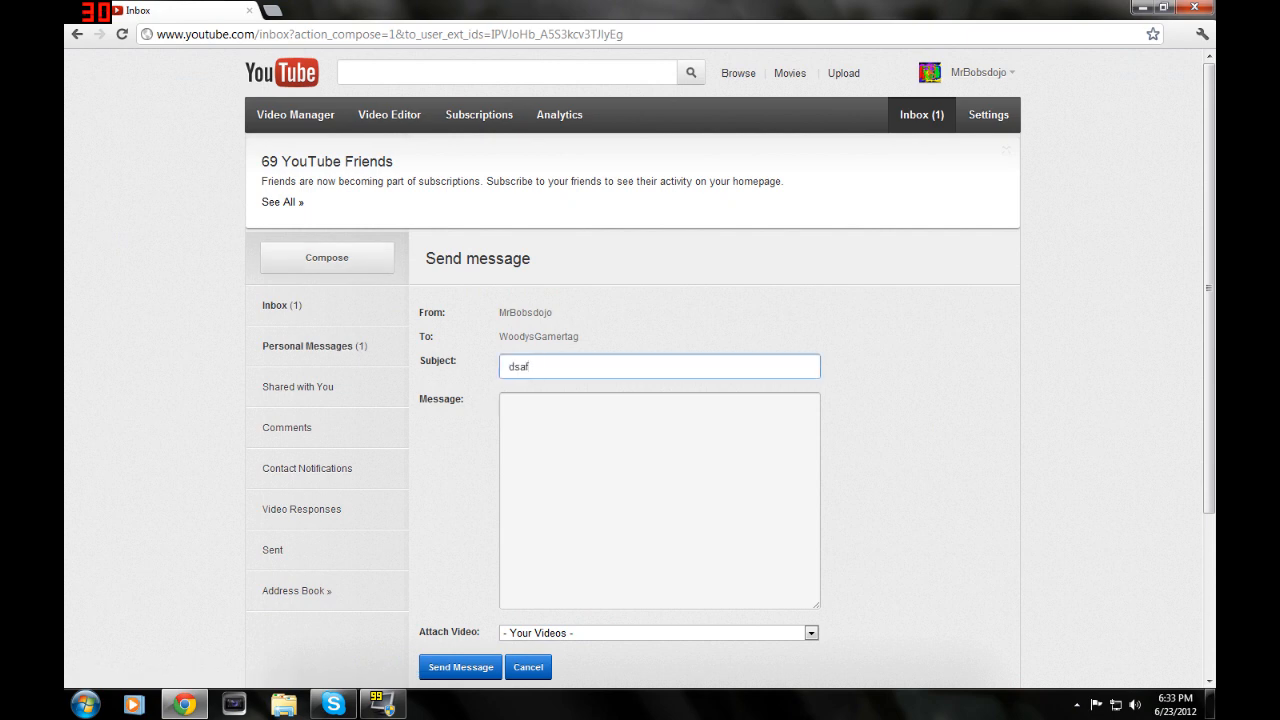
right_click(518, 404)
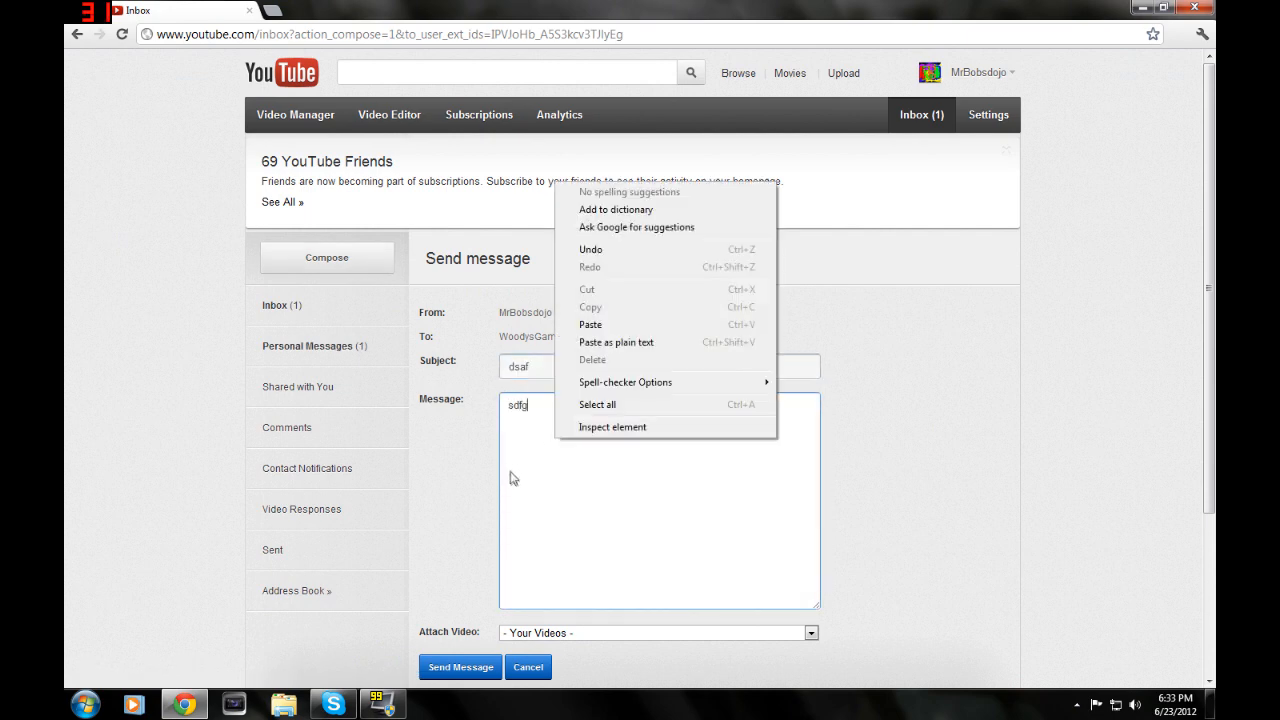
left_click(428, 422)
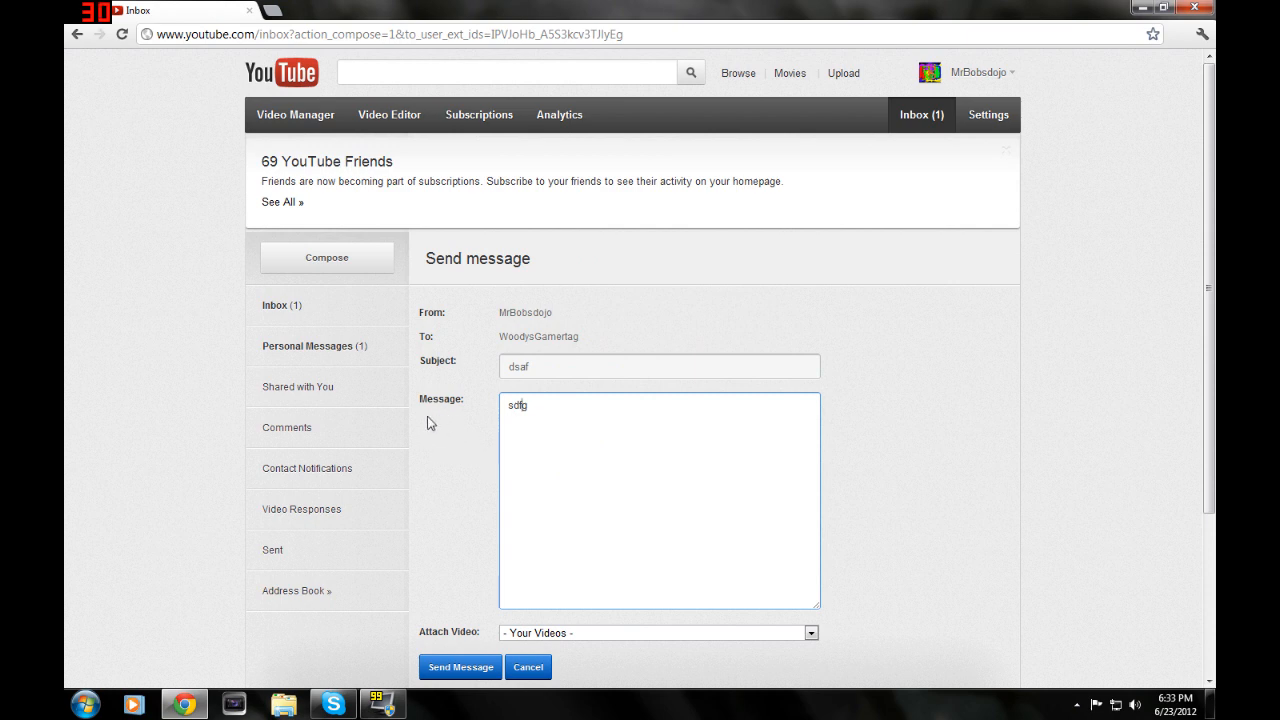
mouse_move(398, 335)
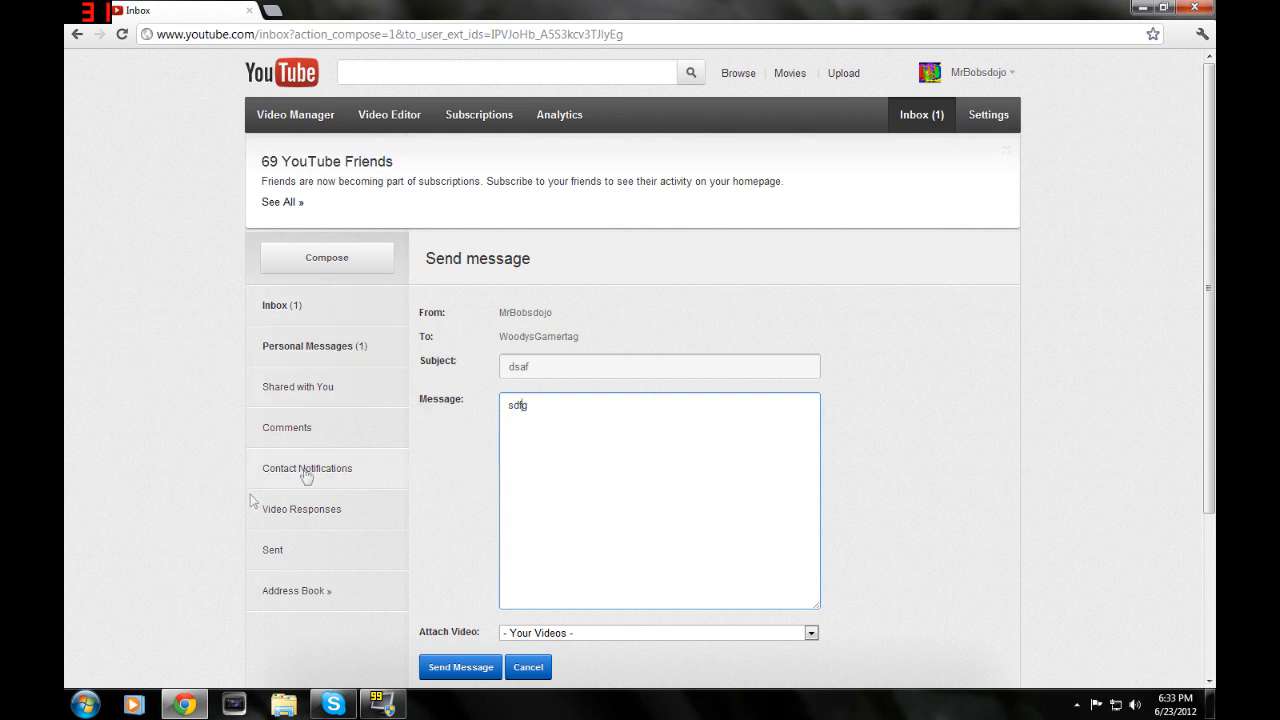
left_click(382, 704)
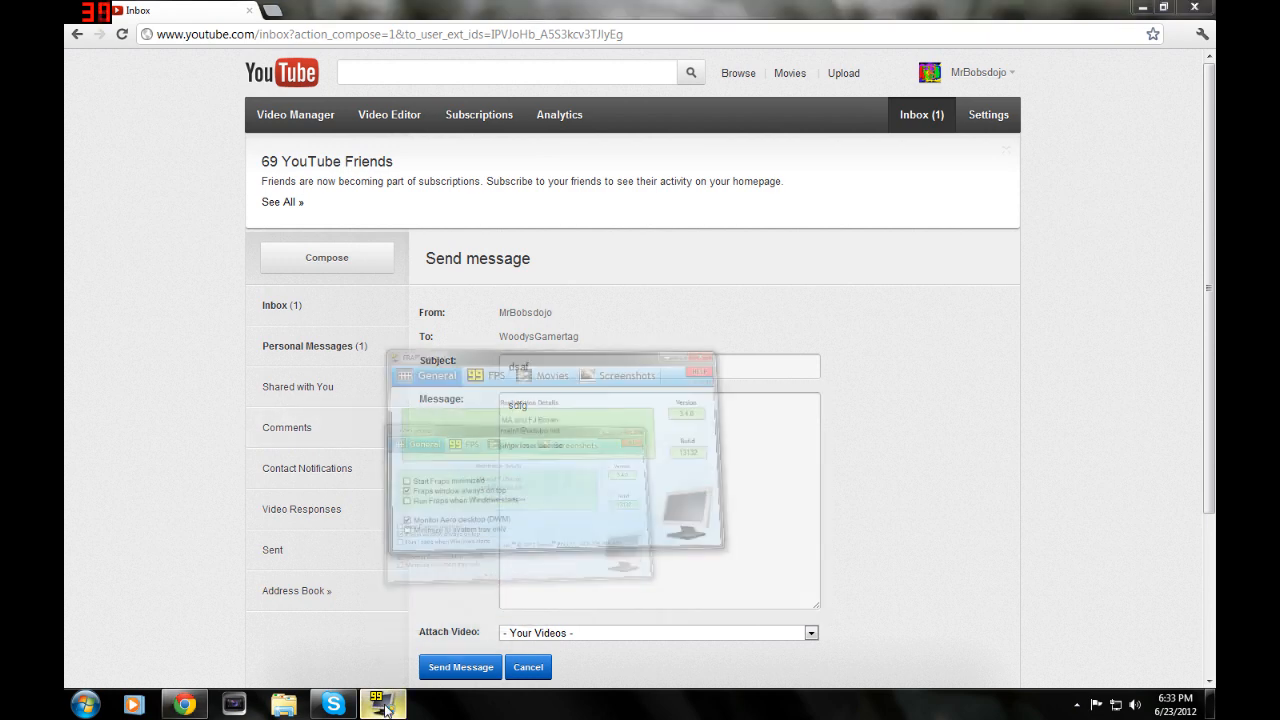
left_click(383, 705)
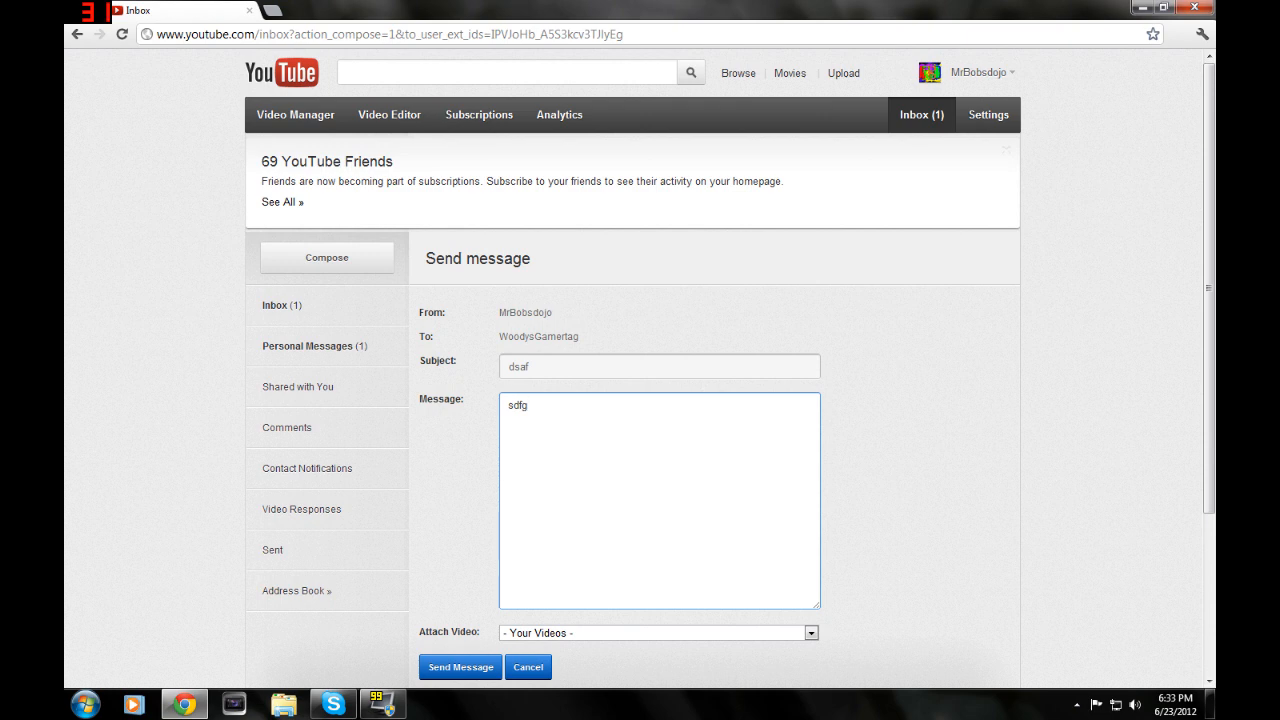
mouse_move(445, 420)
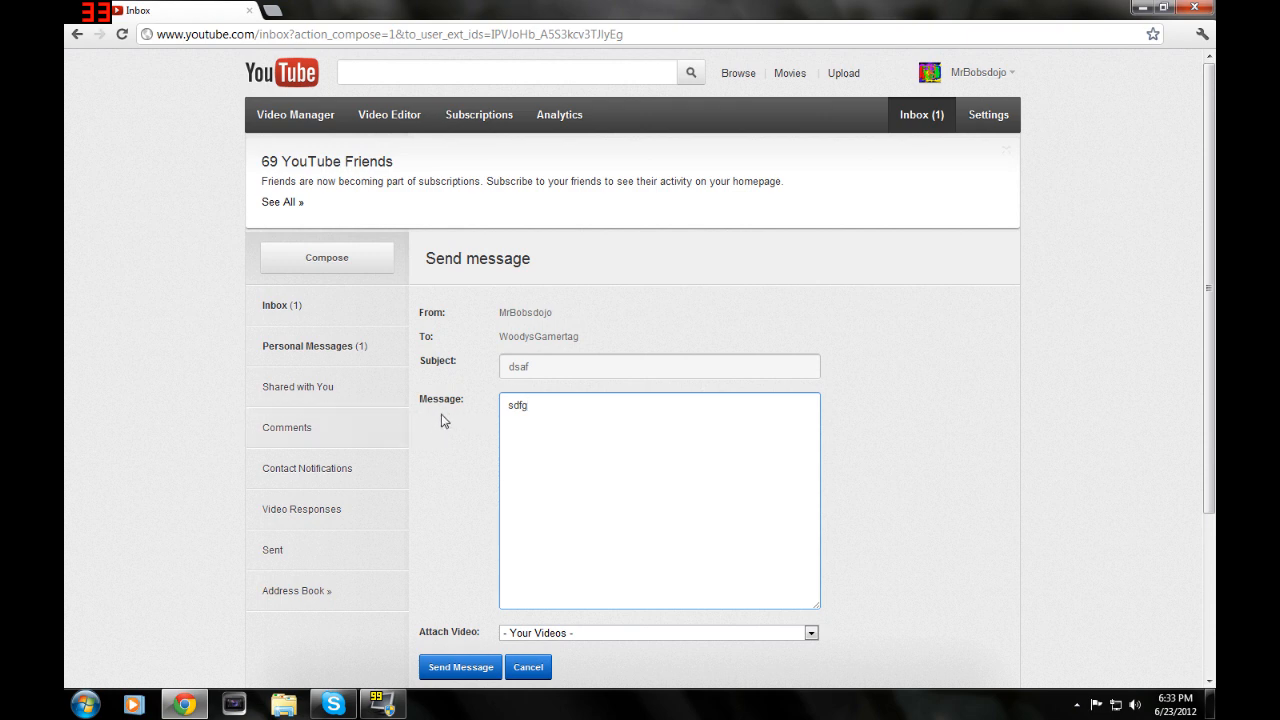